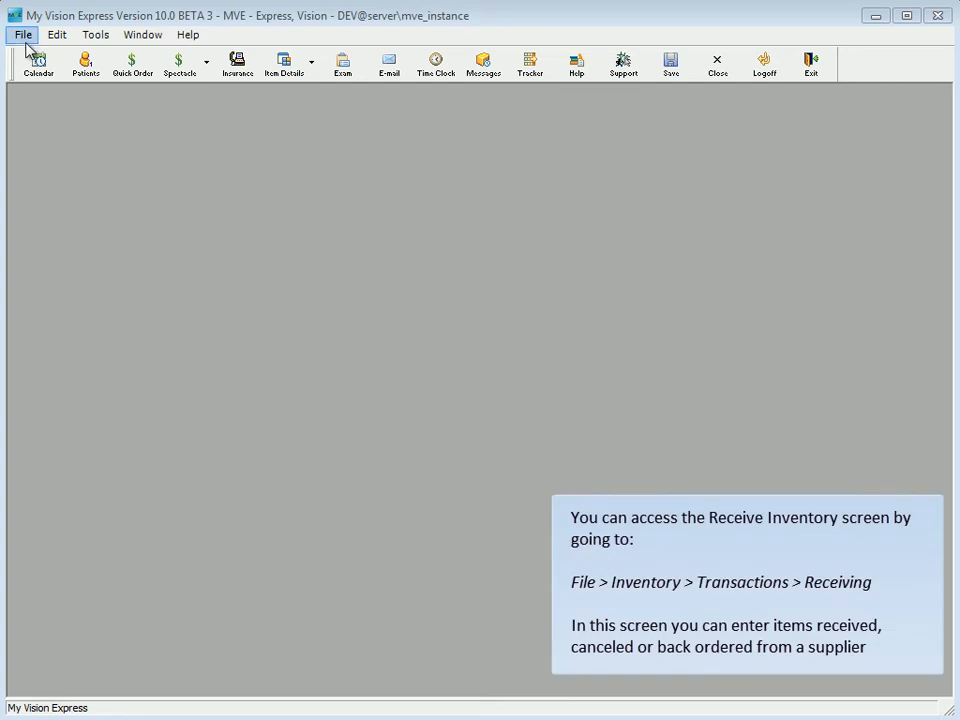
# Begin at the File menu to reach Inventory > Transactions.
pyautogui.click(22, 34)
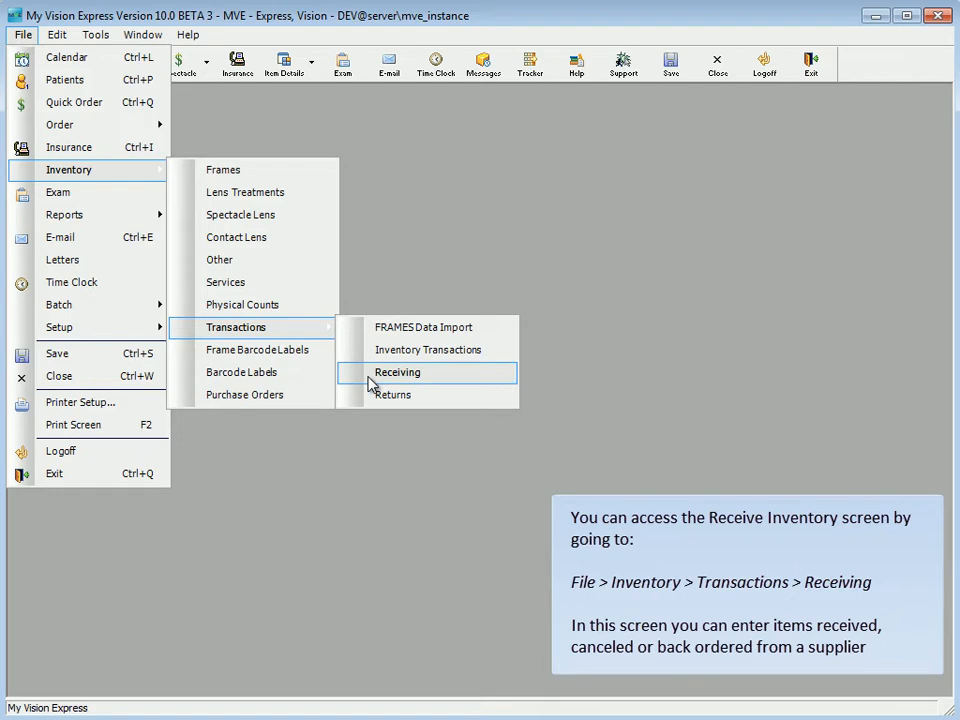
# Choose Receiving to bring up an empty Receive Inventory record.
pyautogui.click(396, 372)
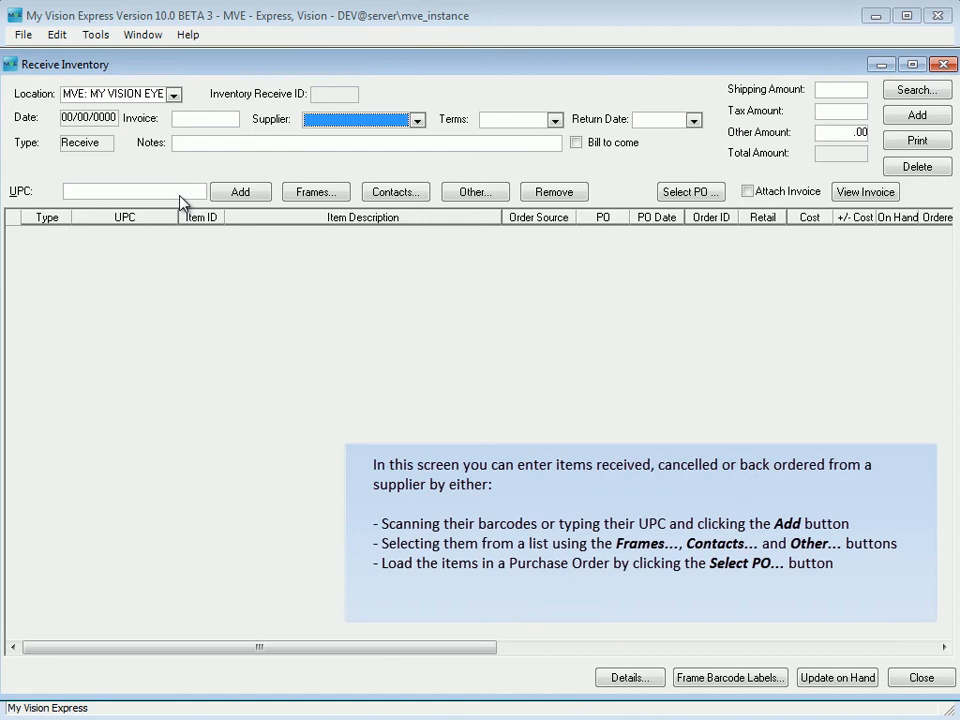
pyautogui.moveTo(316, 192)
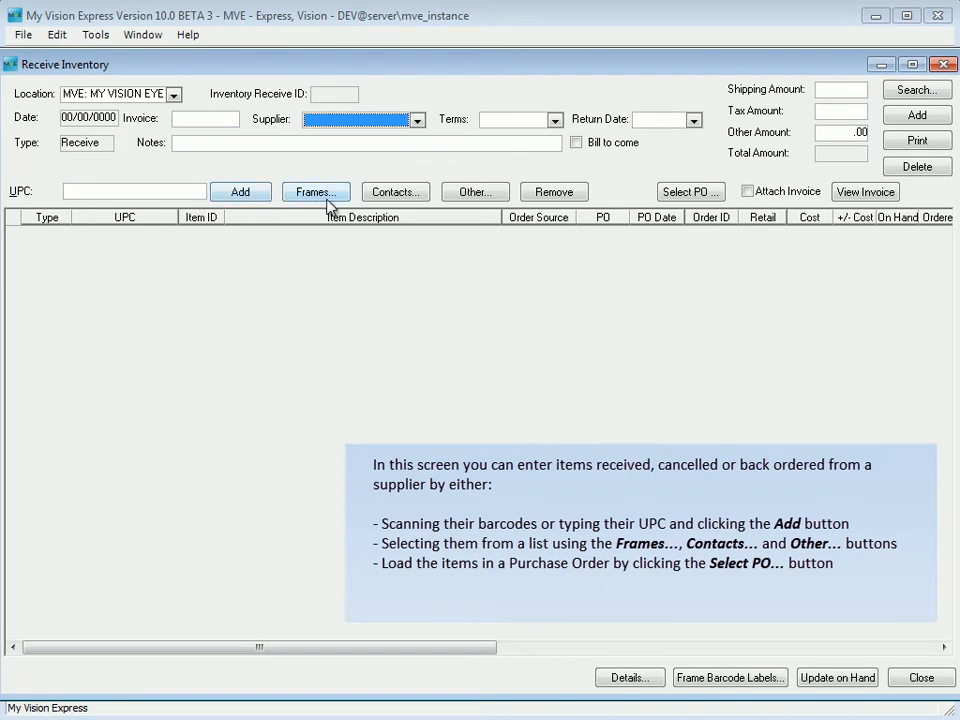
pyautogui.moveTo(474, 192)
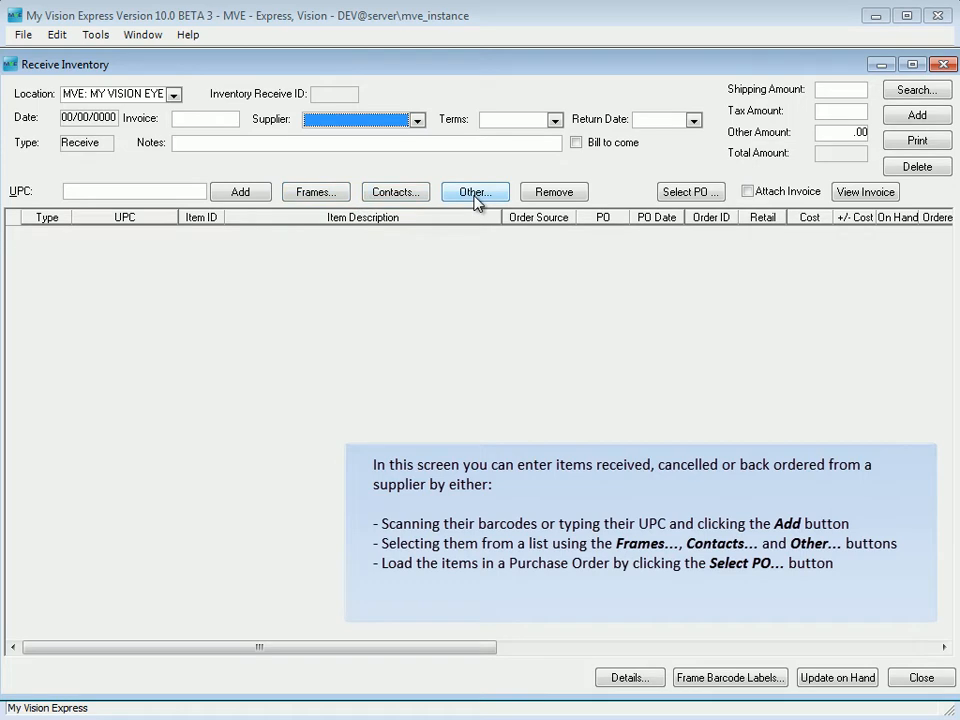
pyautogui.moveTo(636, 204)
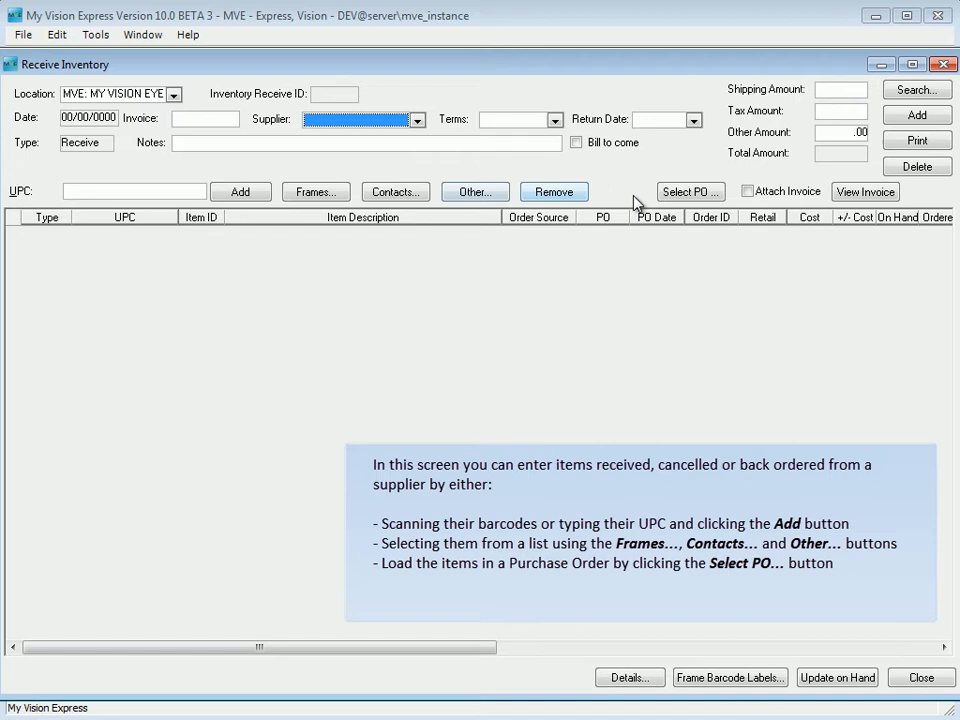
pyautogui.moveTo(690, 192)
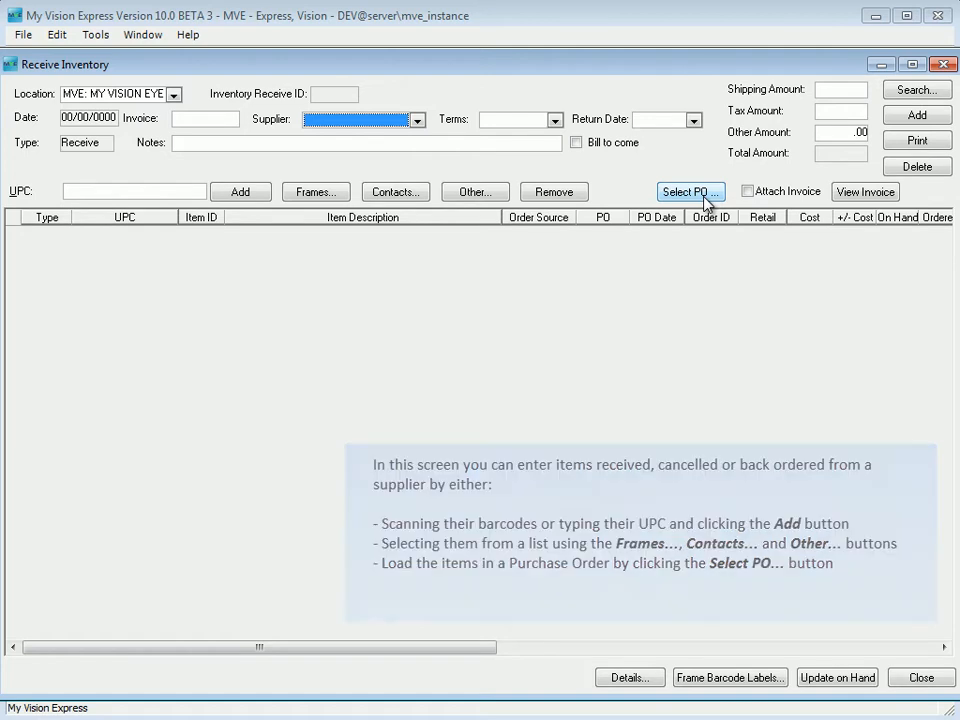
pyautogui.moveTo(748, 192)
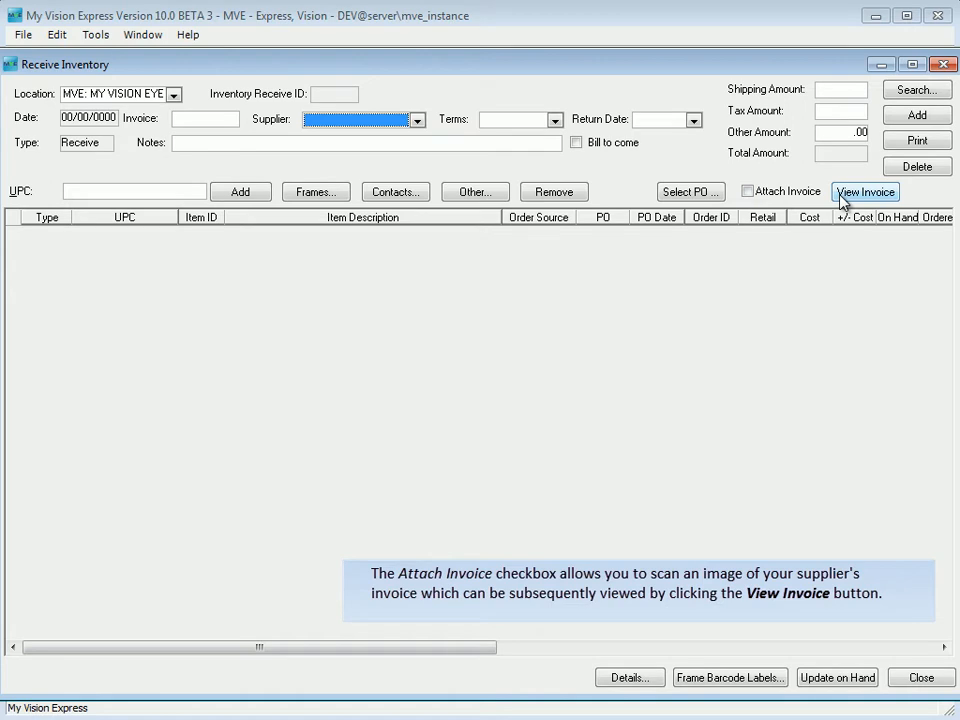
pyautogui.moveTo(838, 204)
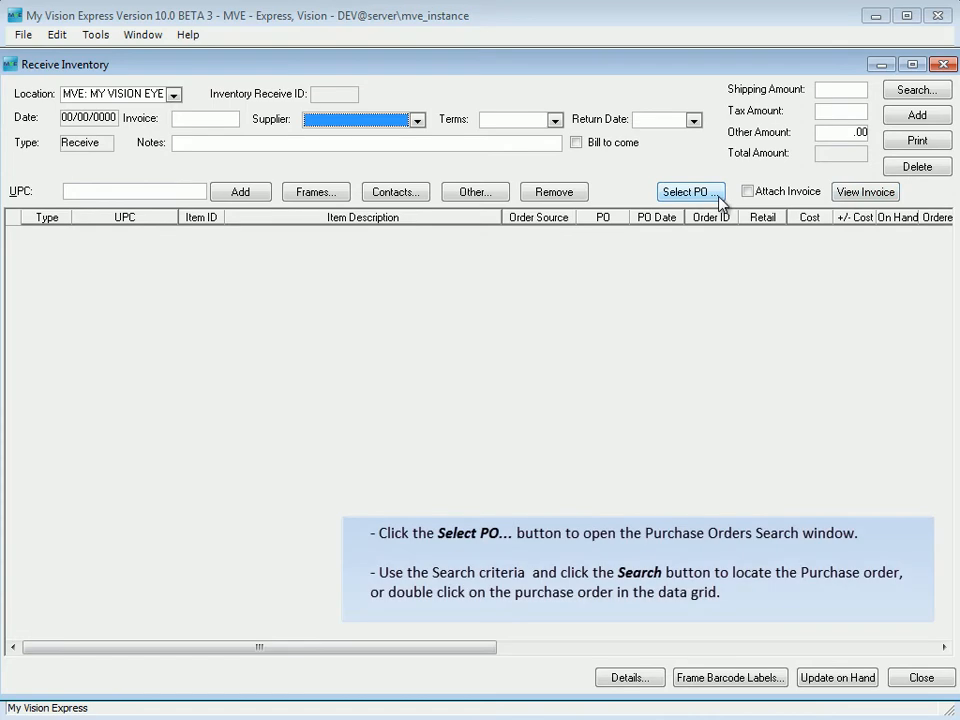
# Use Select PO... to list pending purchase orders in the Purchase Order Search window.
pyautogui.click(688, 192)
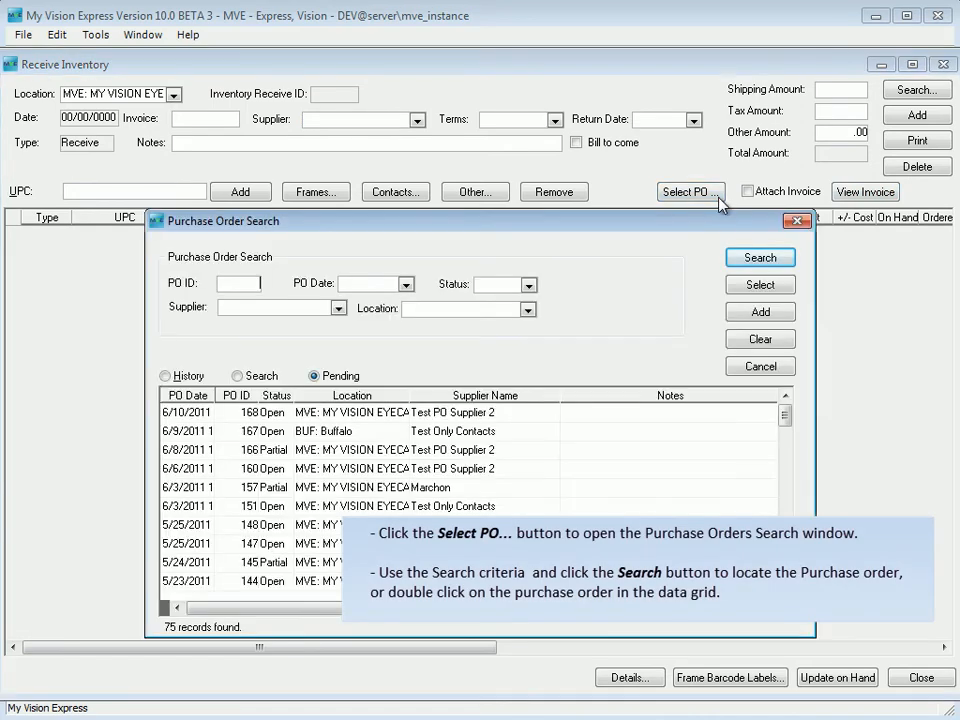
pyautogui.moveTo(552, 300)
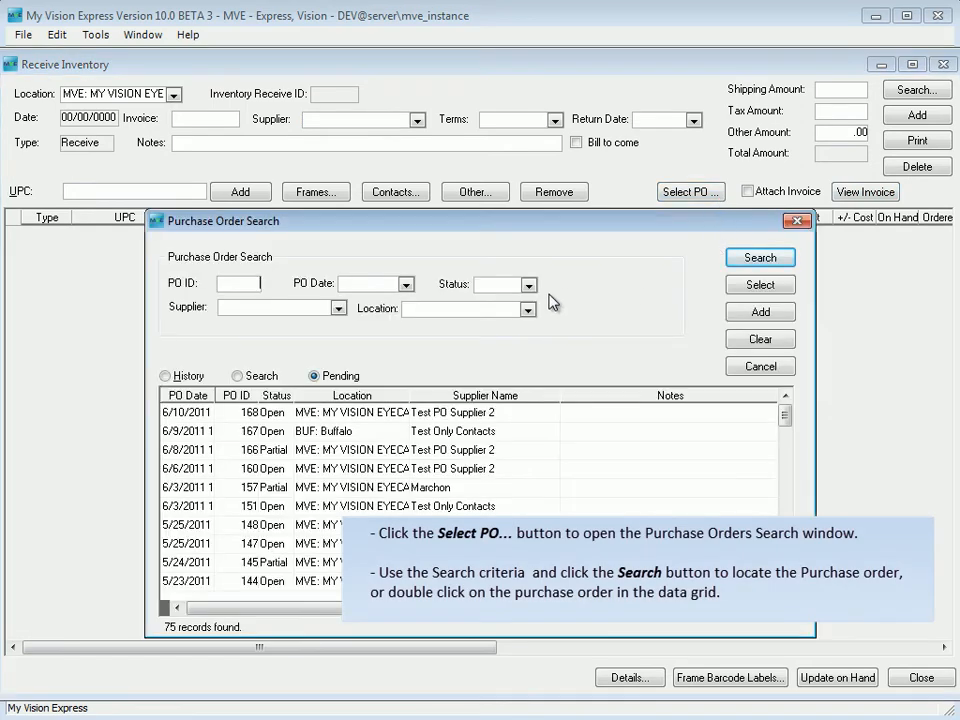
pyautogui.moveTo(548, 318)
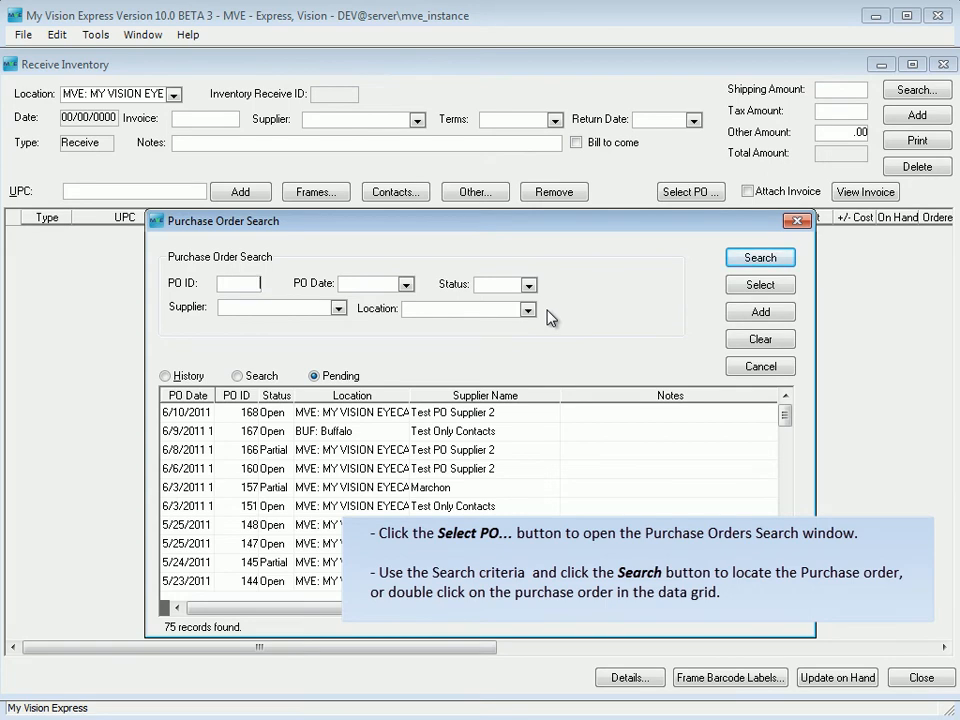
pyautogui.moveTo(628, 300)
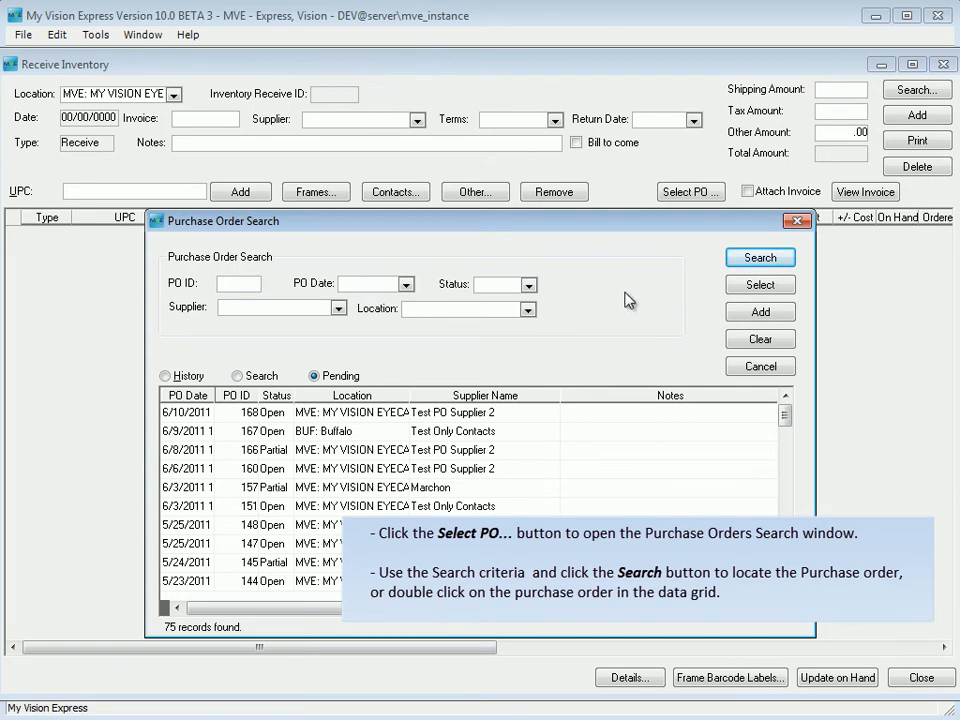
pyautogui.moveTo(652, 340)
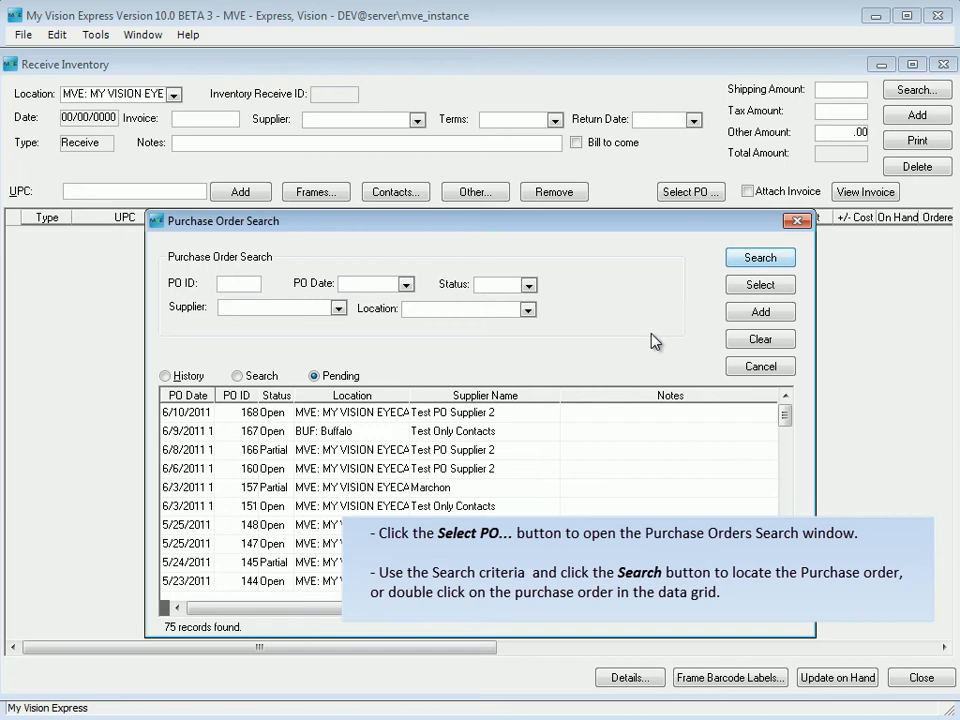
pyautogui.moveTo(352, 428)
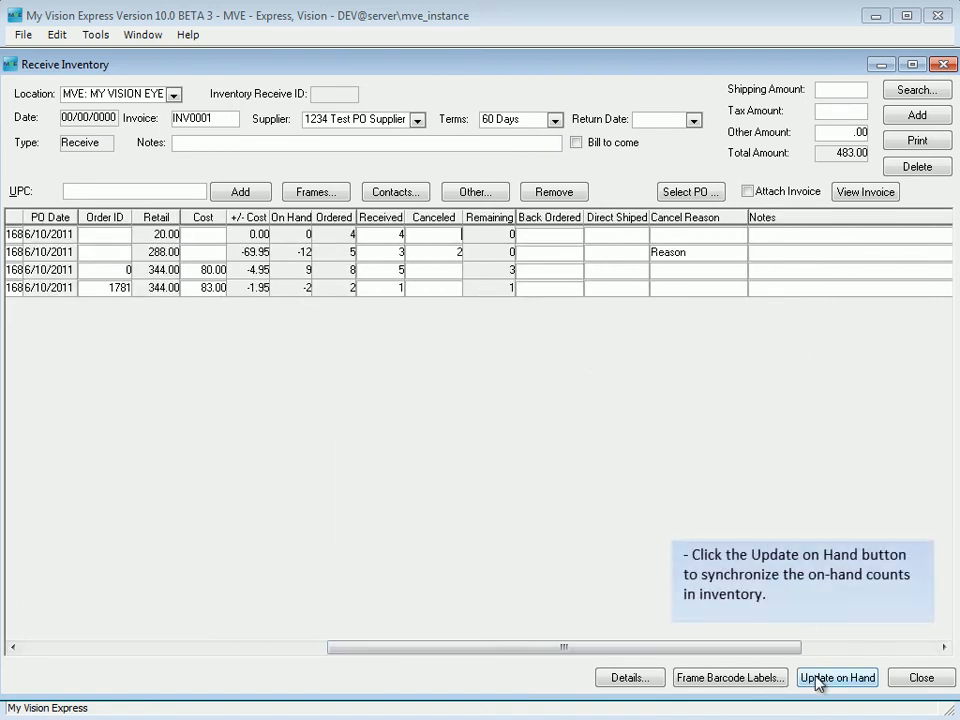
# Update On Hand to record the received items and confirm synchronizing on-hand counts.
pyautogui.click(836, 676)
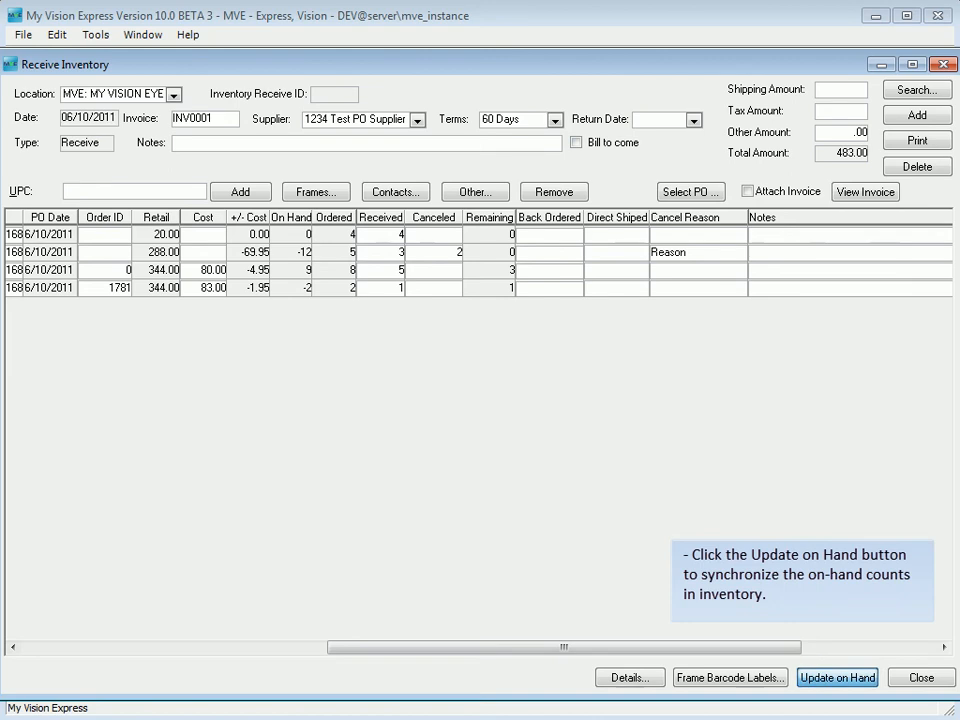
pyautogui.moveTo(784, 510)
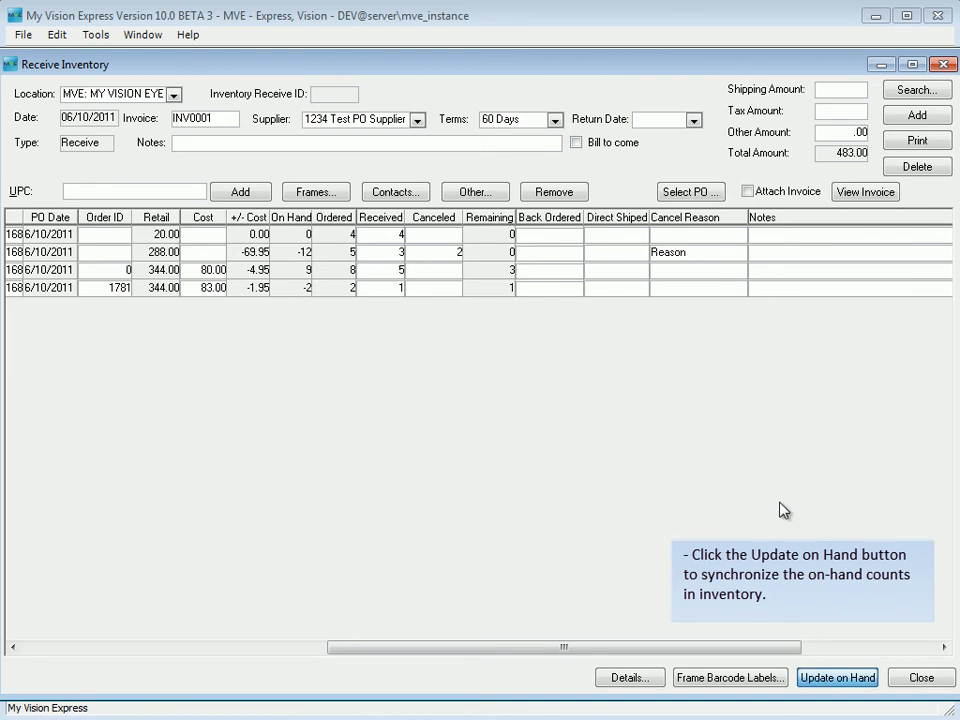
pyautogui.click(836, 676)
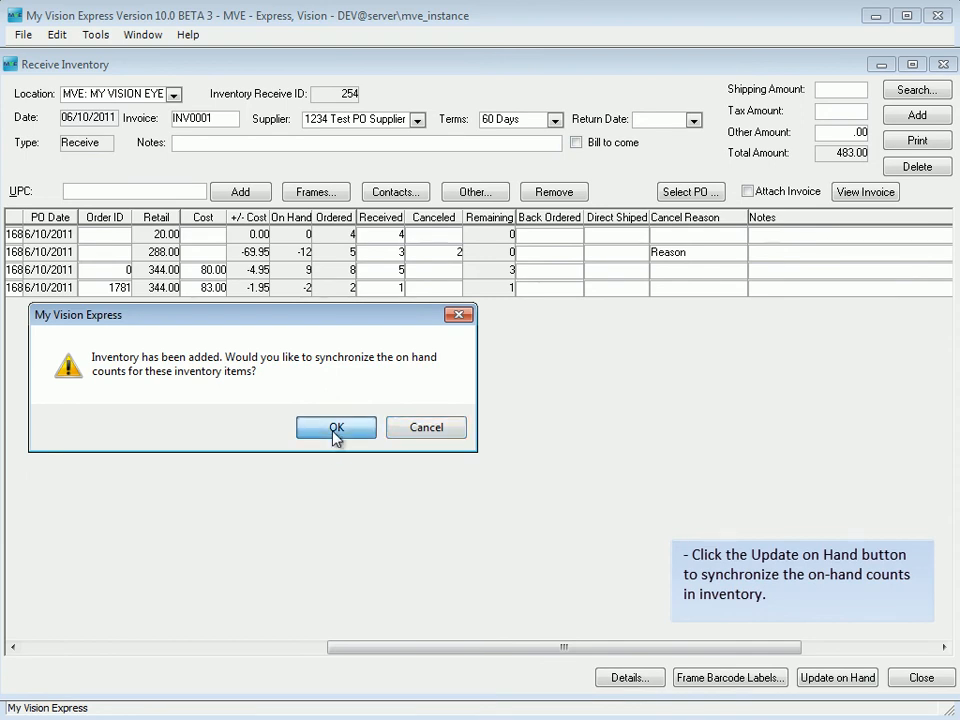
pyautogui.click(336, 428)
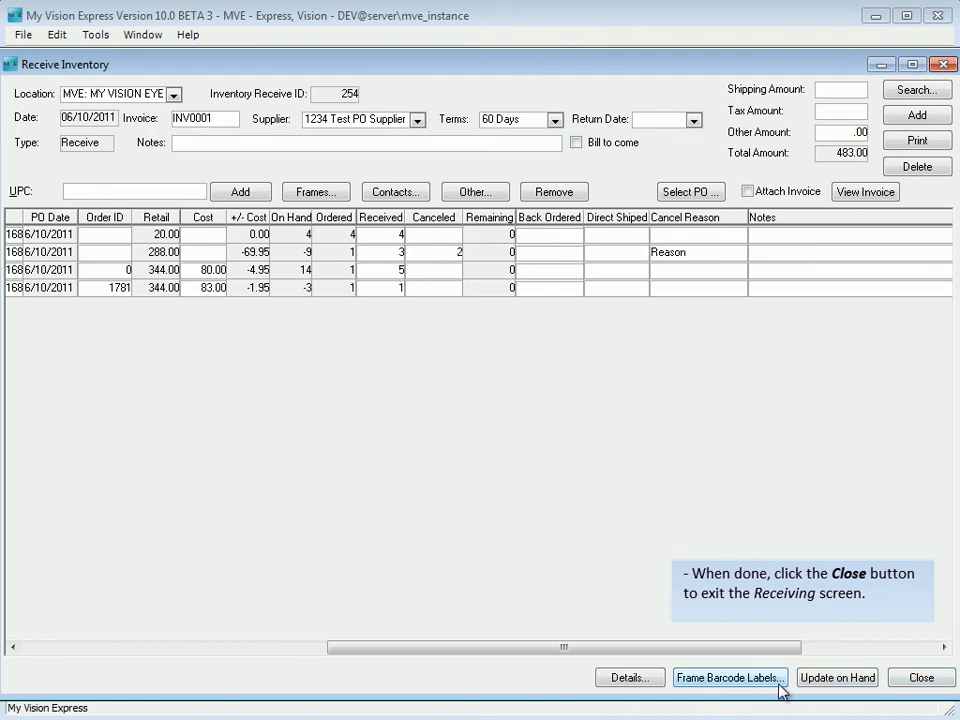
pyautogui.moveTo(898, 688)
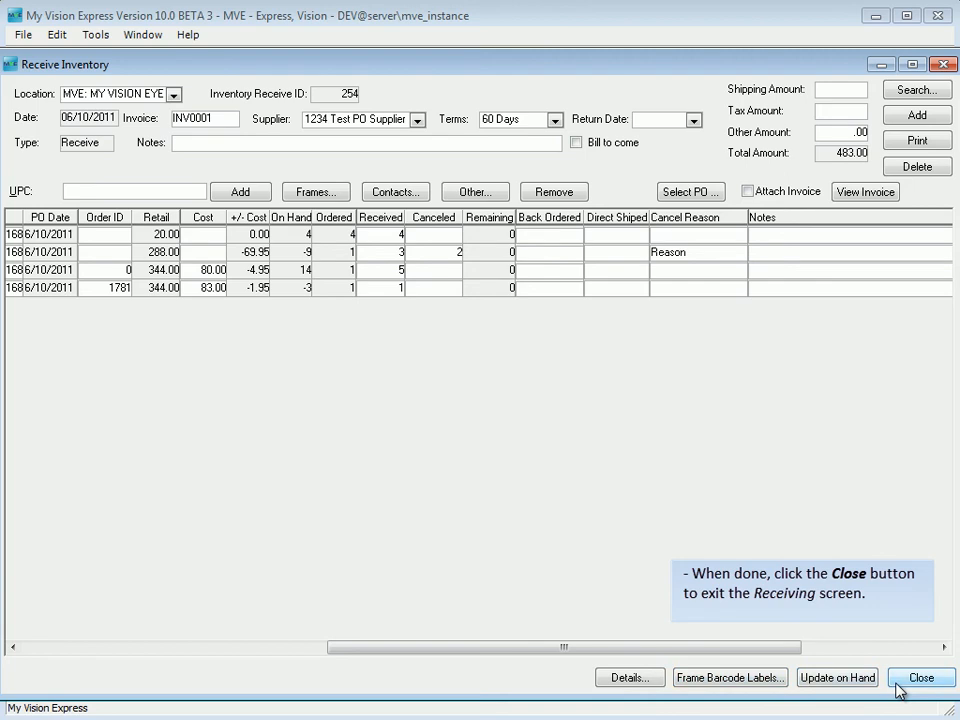
# Close the receiving screen, saving the receipt as ID 254.
pyautogui.click(920, 676)
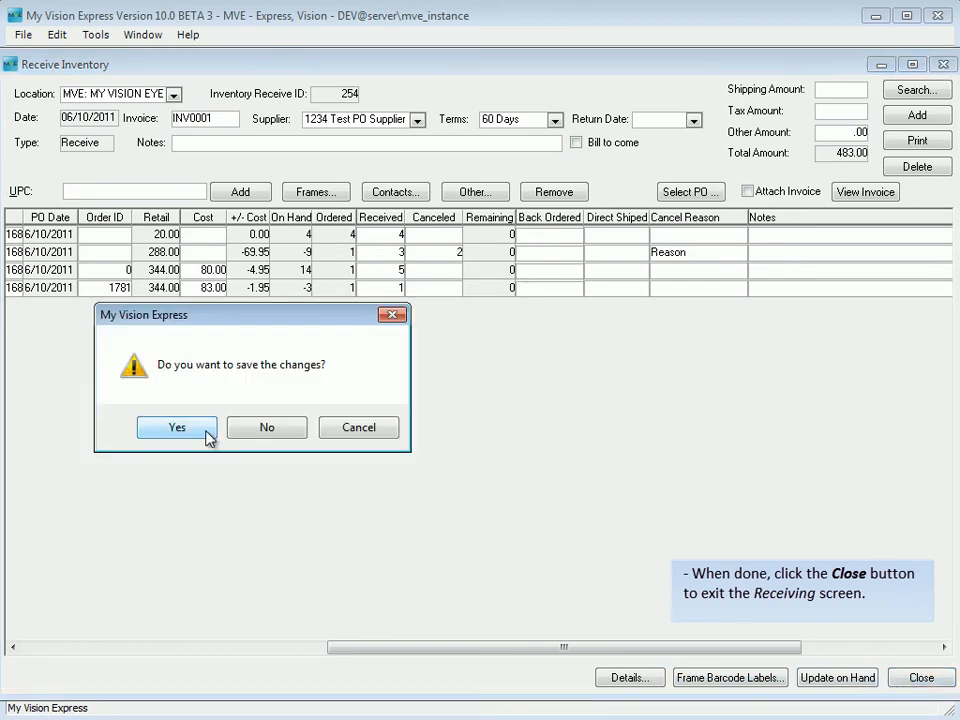
pyautogui.click(176, 428)
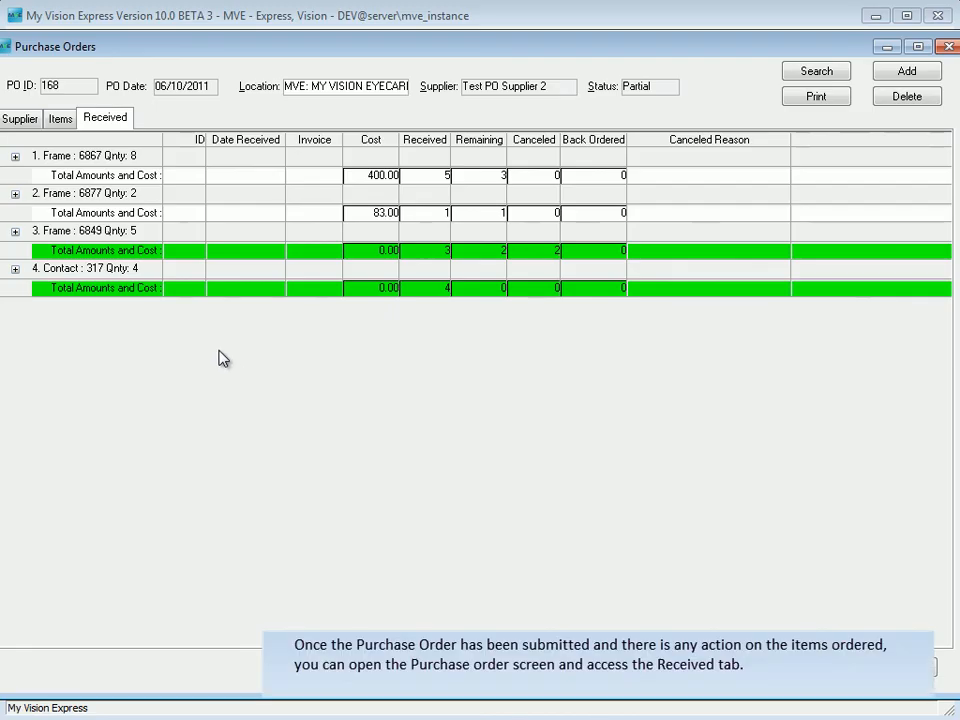
pyautogui.moveTo(32, 168)
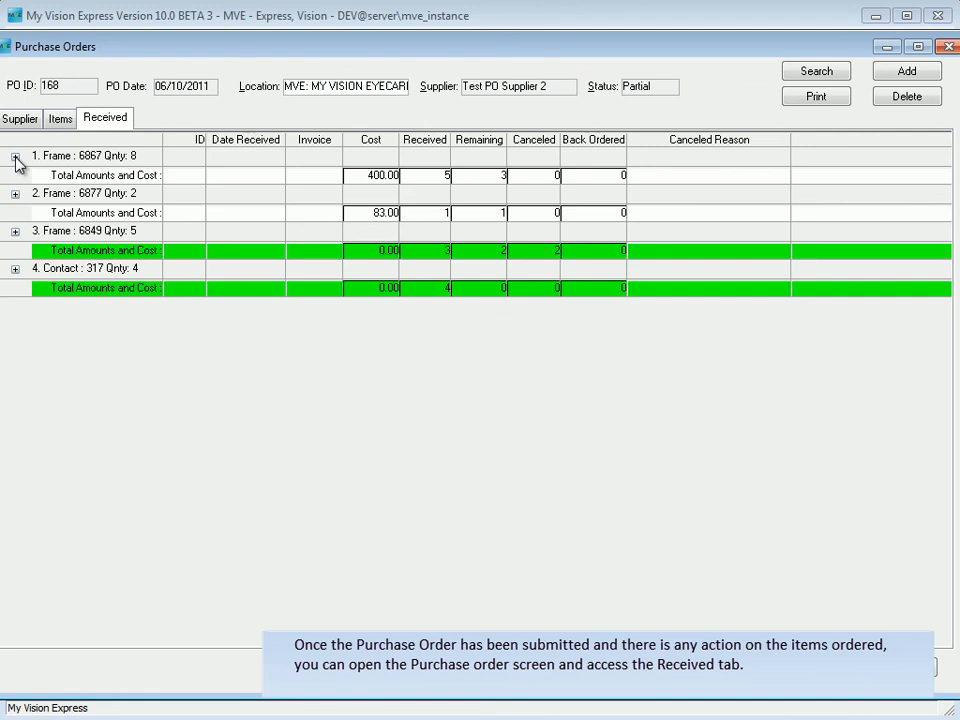
# Expand the frame 6867 and contact 317 lines to show receipt 254 / INV0001 details.
pyautogui.click(16, 156)
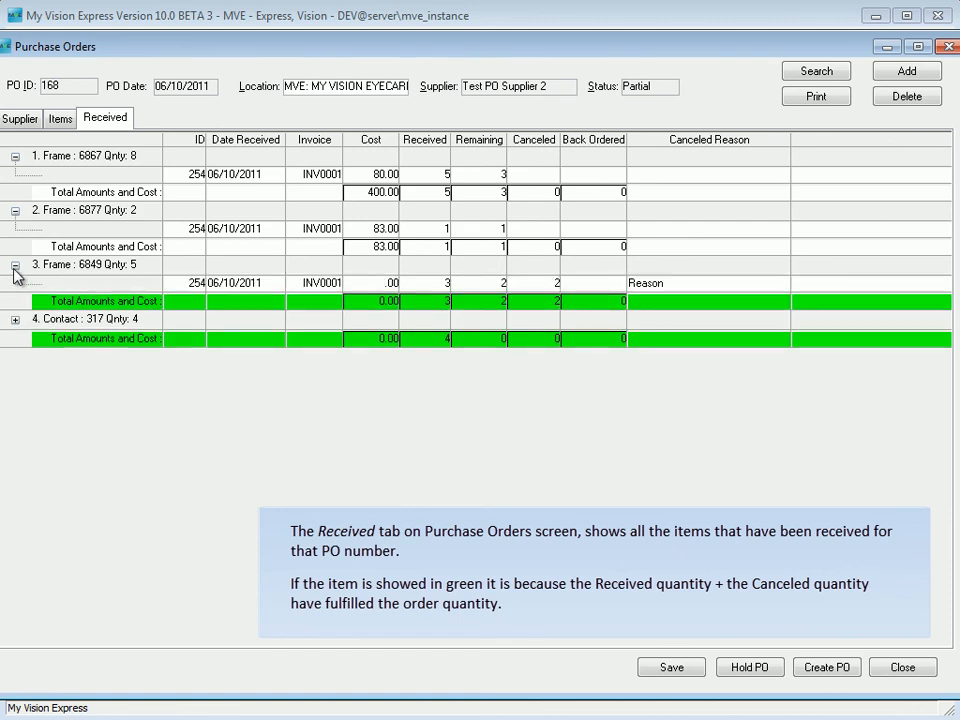
pyautogui.click(16, 320)
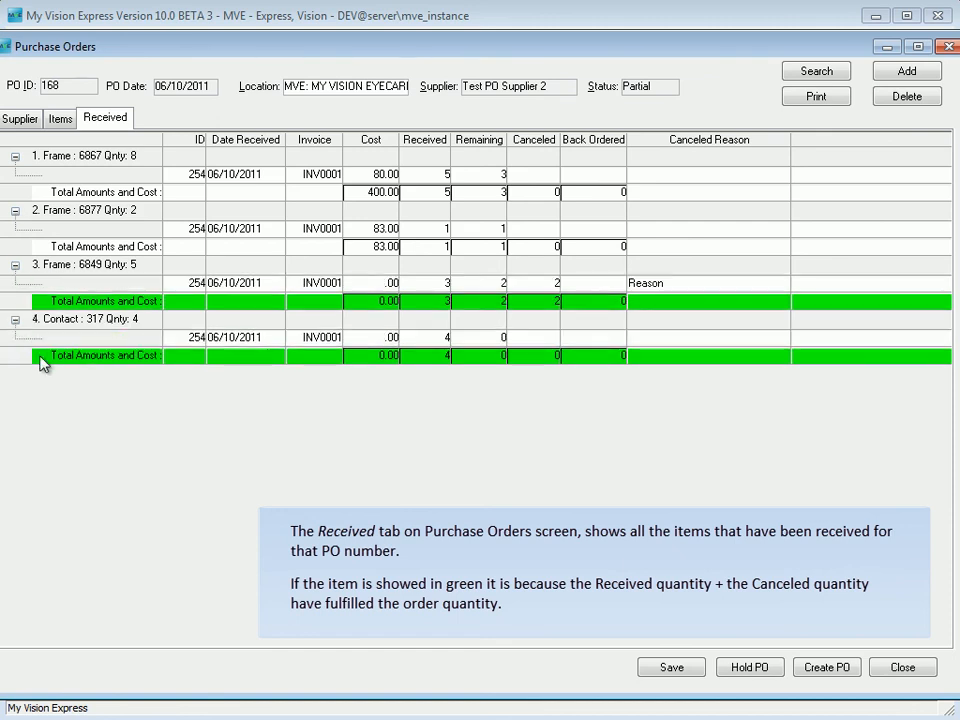
pyautogui.moveTo(284, 324)
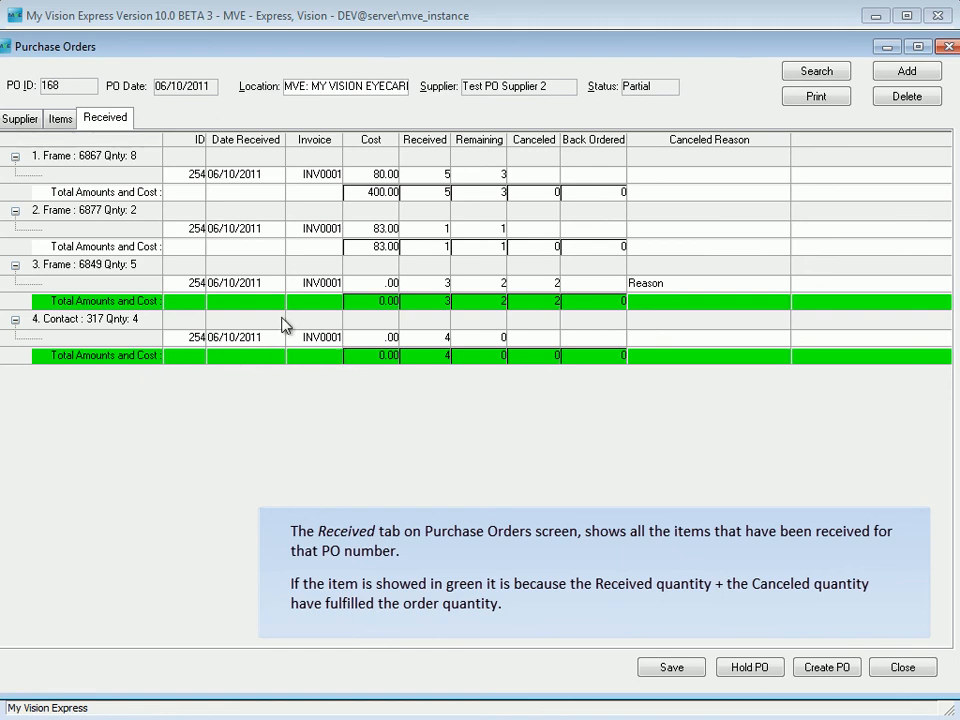
pyautogui.moveTo(676, 360)
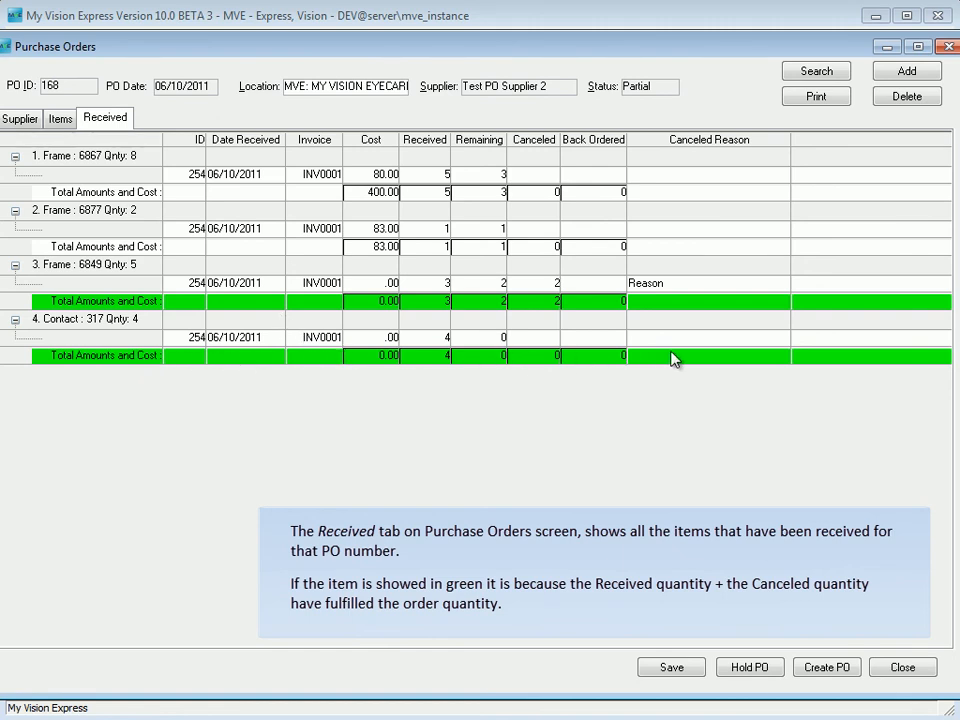